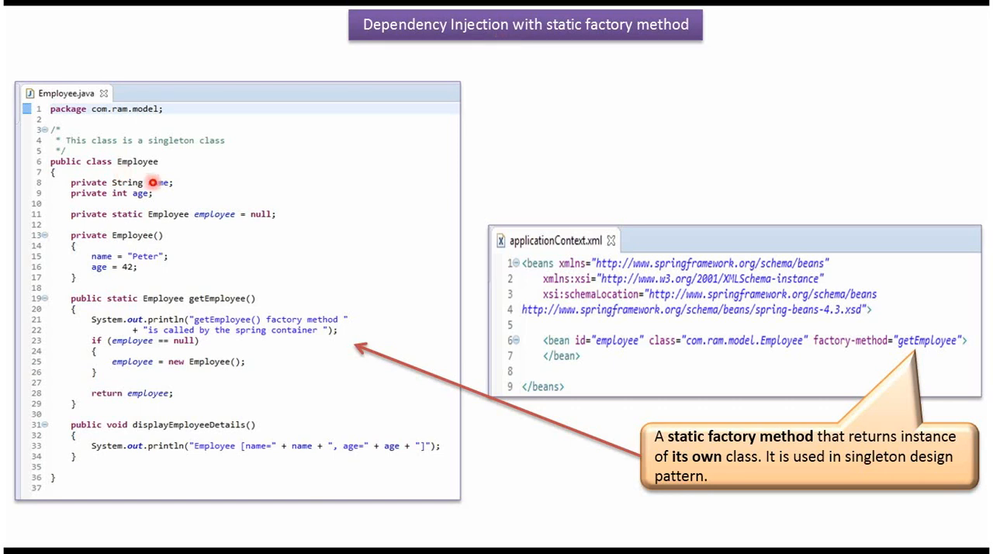
pyautogui.moveTo(152, 200)
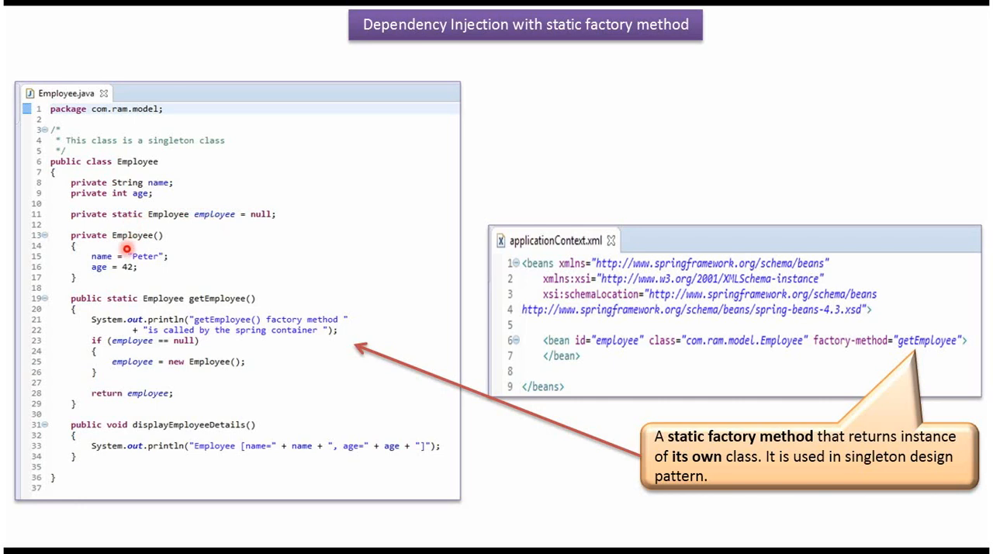
pyautogui.moveTo(152, 256)
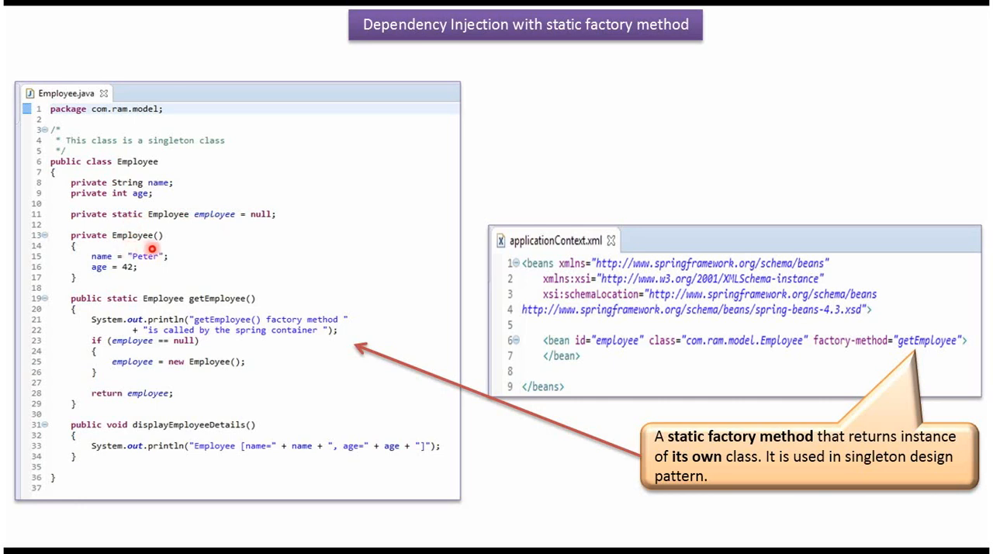
pyautogui.moveTo(143, 265)
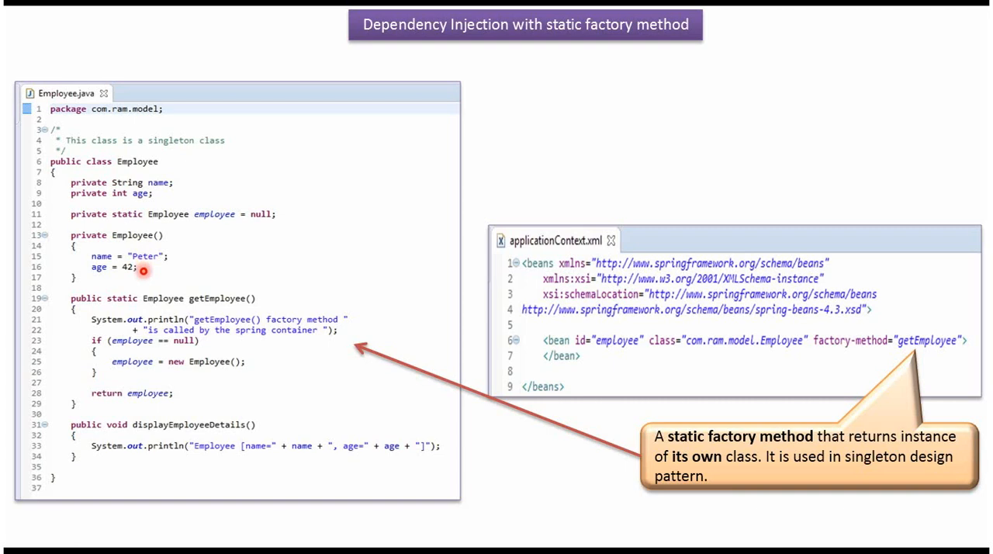
pyautogui.moveTo(205, 310)
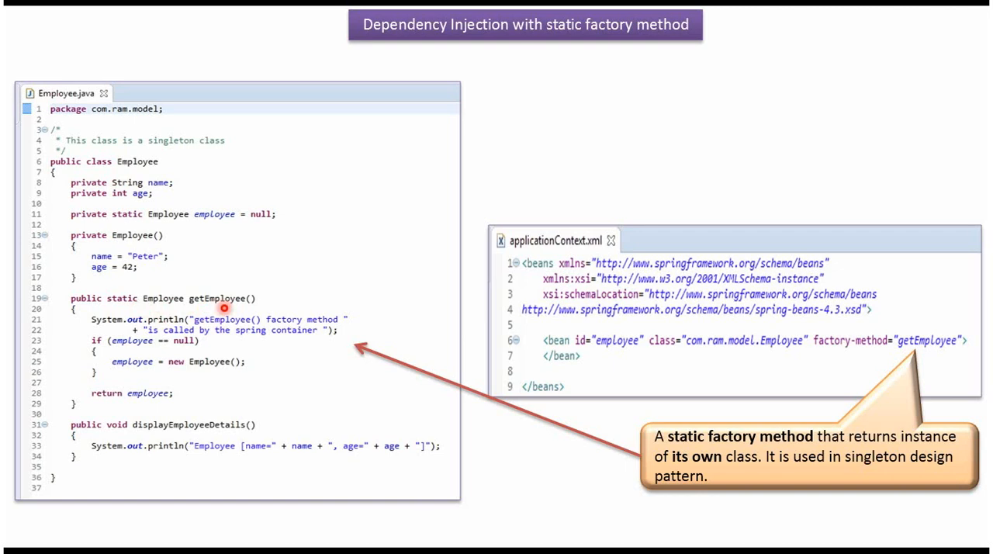
pyautogui.moveTo(194, 364)
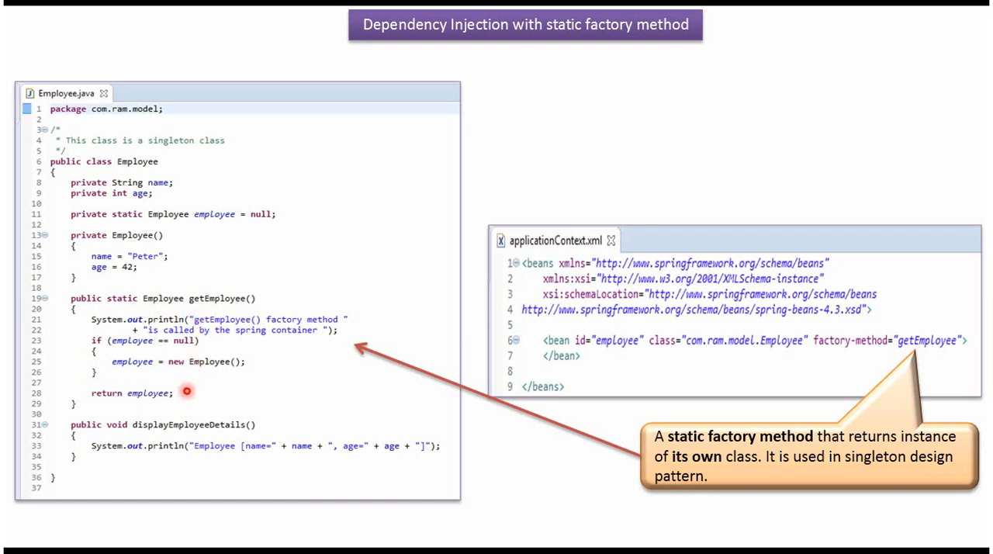
pyautogui.moveTo(178, 440)
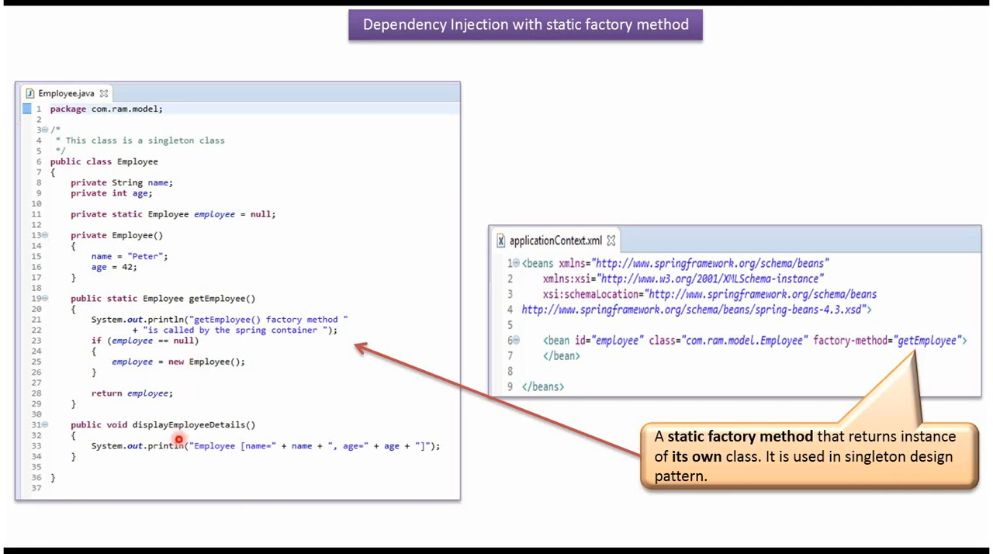
pyautogui.moveTo(231, 440)
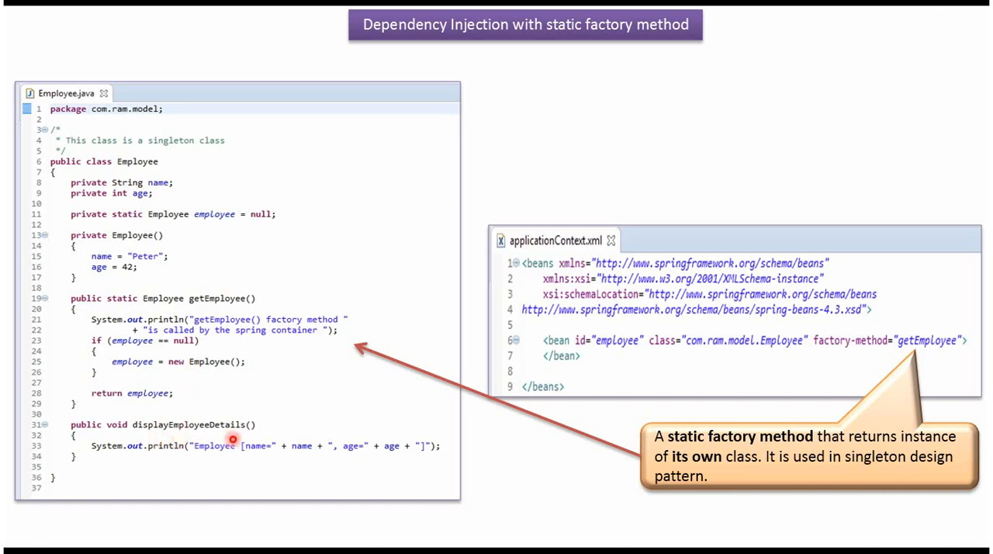
pyautogui.moveTo(391, 459)
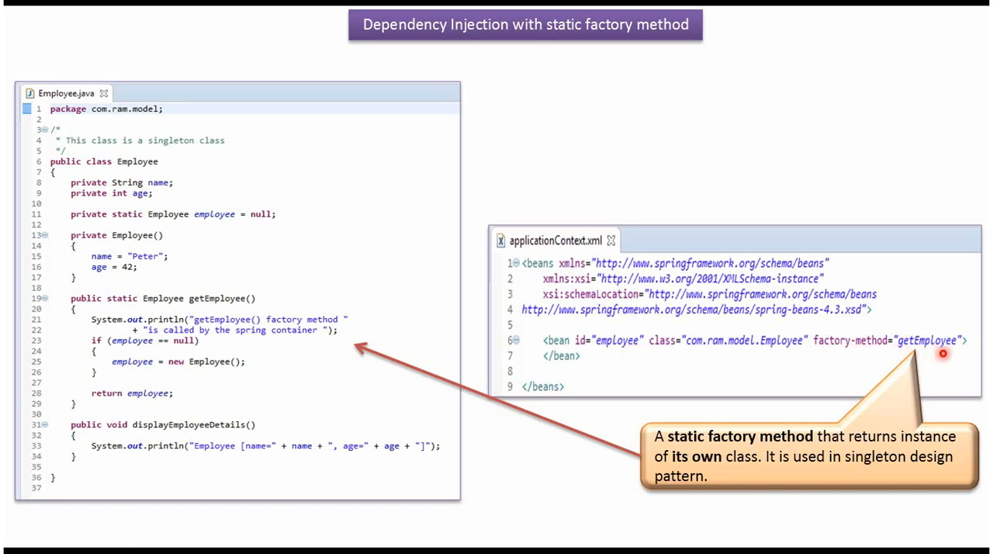
pyautogui.moveTo(231, 310)
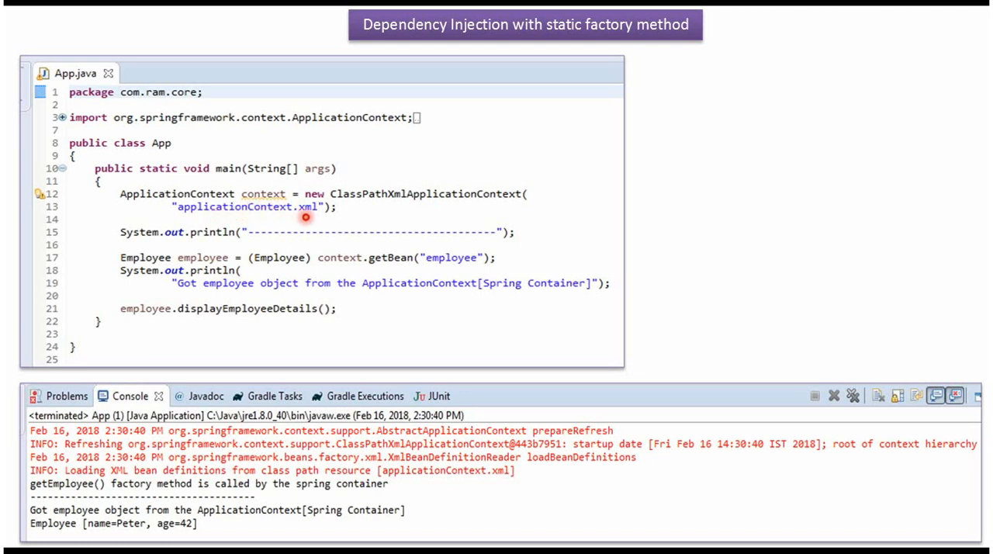
pyautogui.moveTo(400, 269)
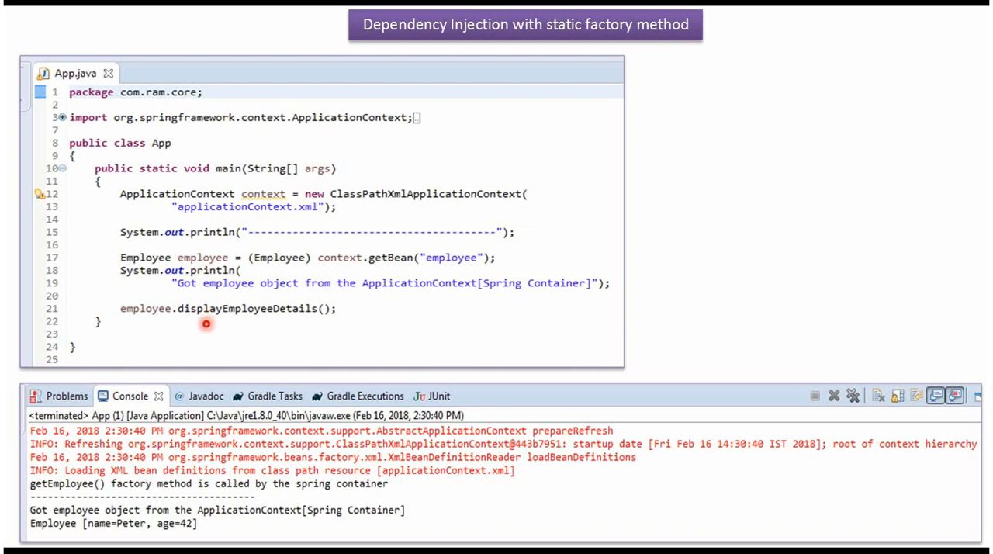
pyautogui.moveTo(307, 323)
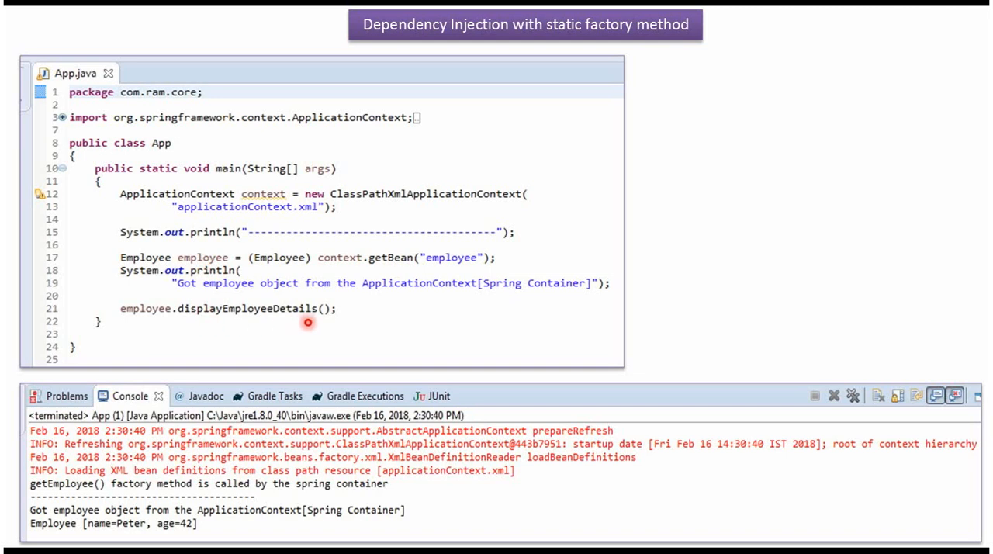
pyautogui.moveTo(236, 537)
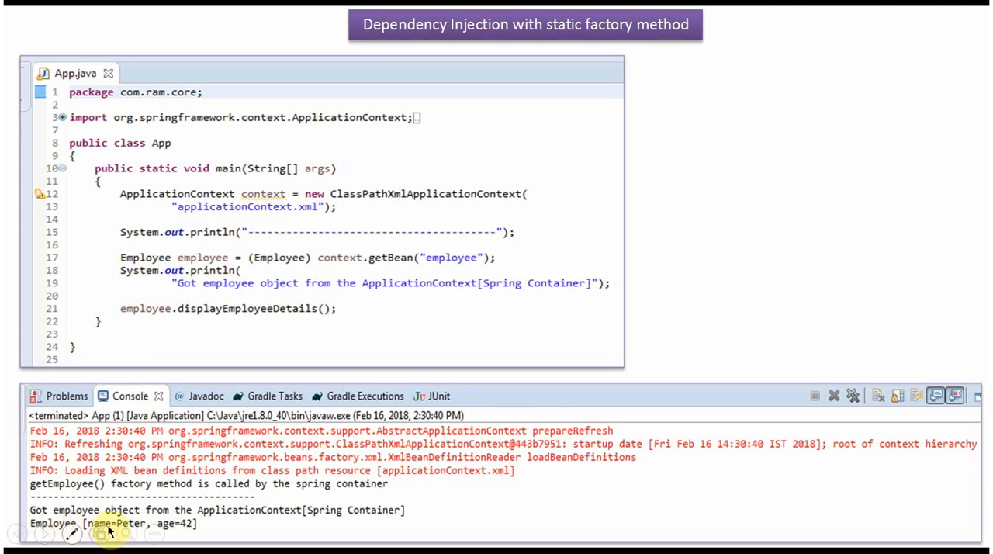
pyautogui.moveTo(101, 532)
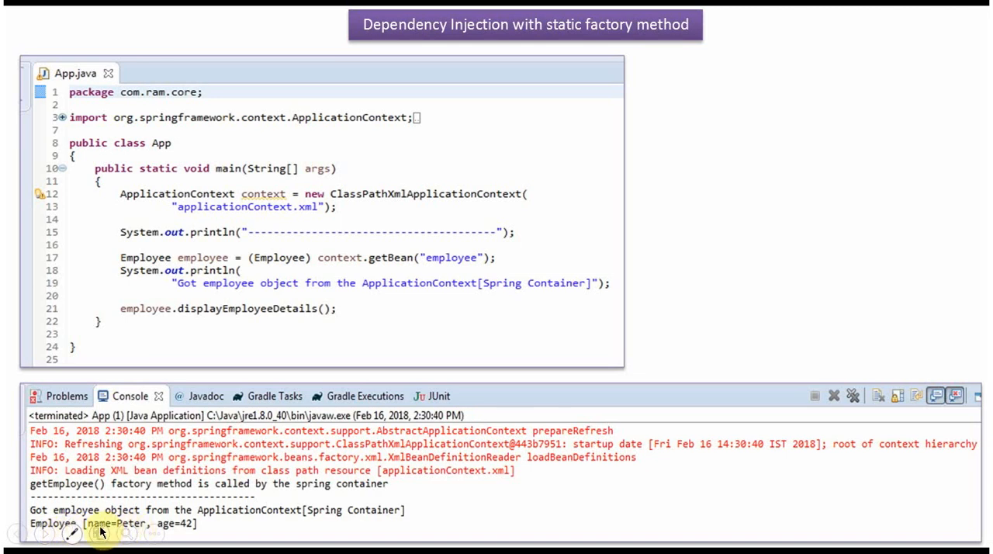
pyautogui.moveTo(138, 531)
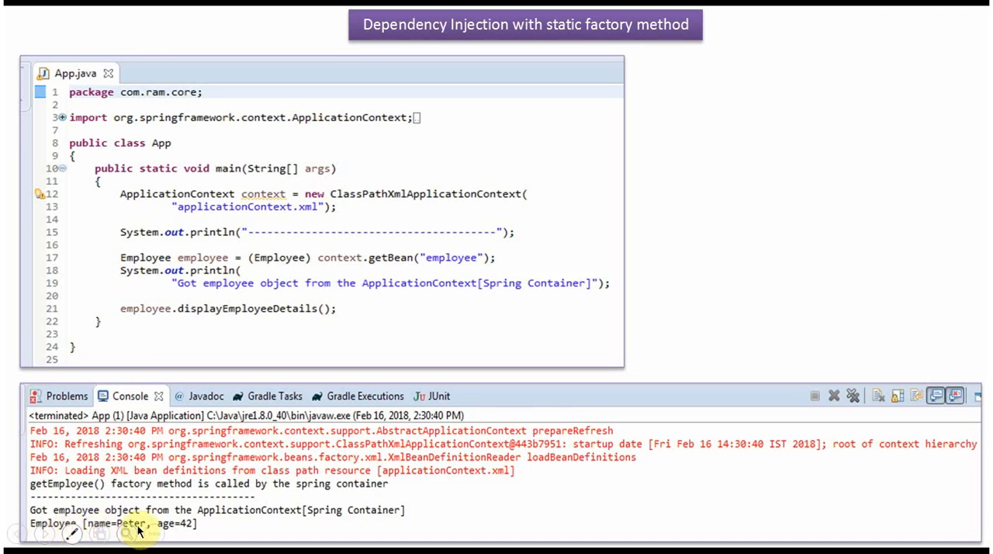